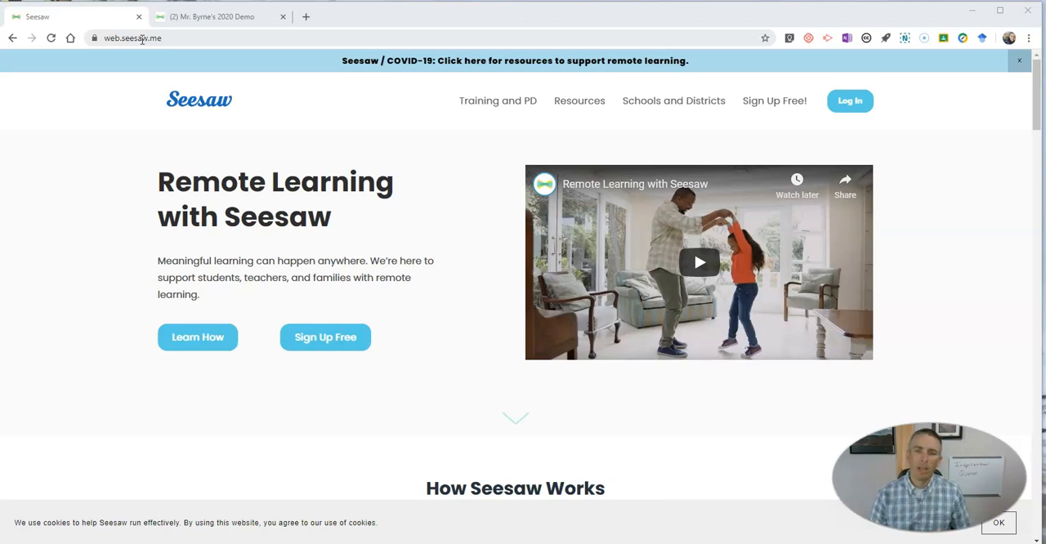
Log in and land on the Mr. Byrne's 2020 Demo class journal
click(219, 16)
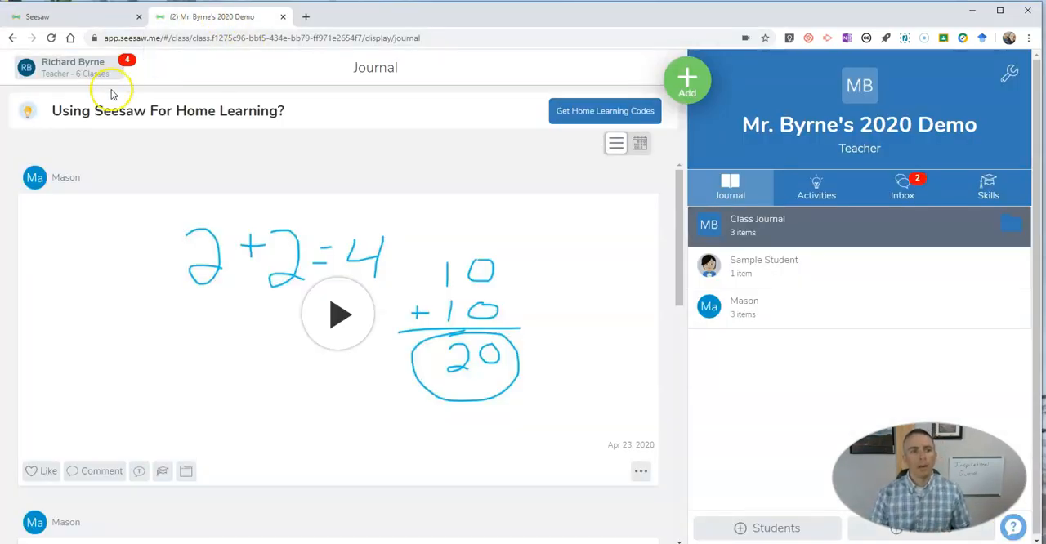
mouse_move(384, 156)
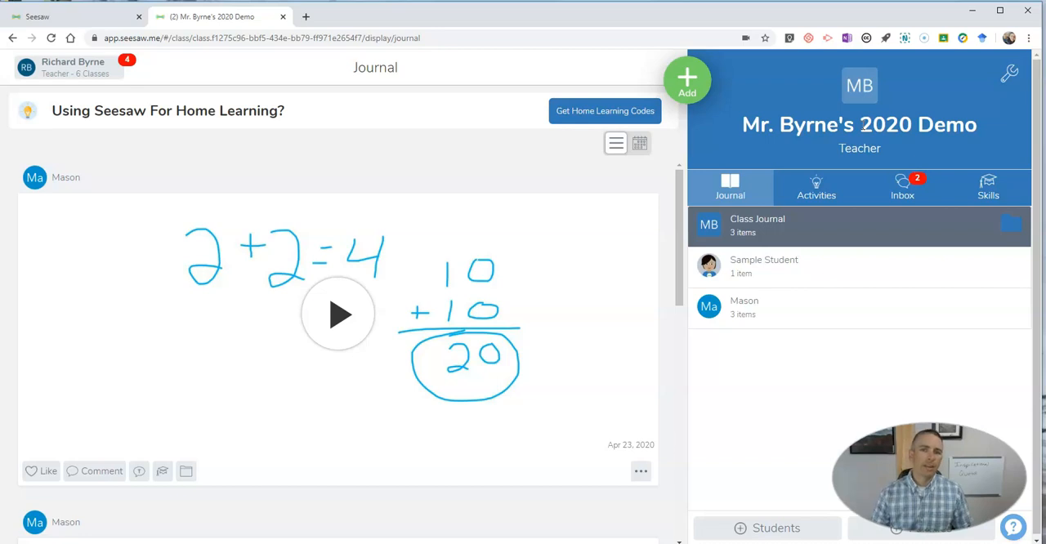
mouse_move(719, 140)
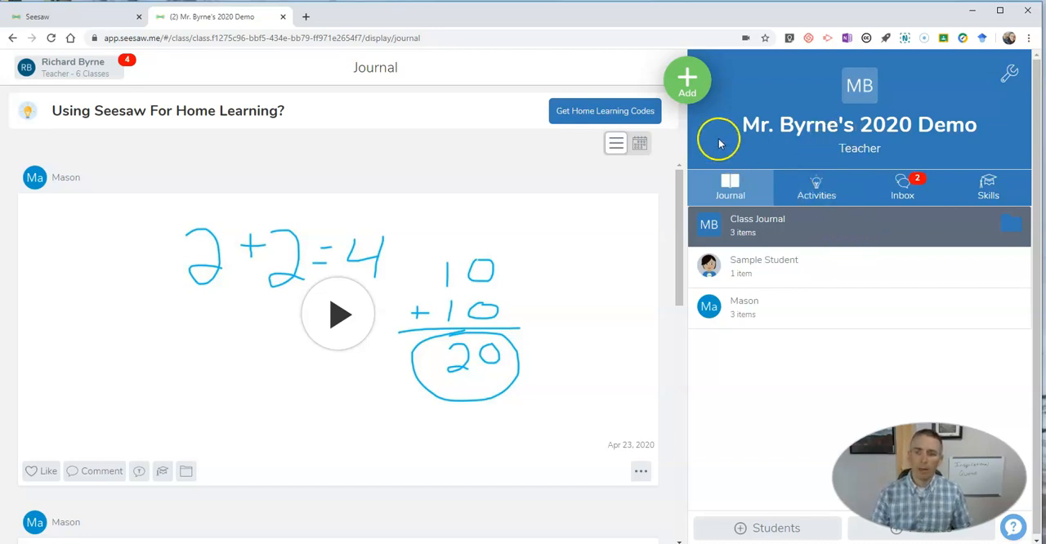
Start a Post Student Work drawing and choose the microphone to record voice while drawing
click(687, 79)
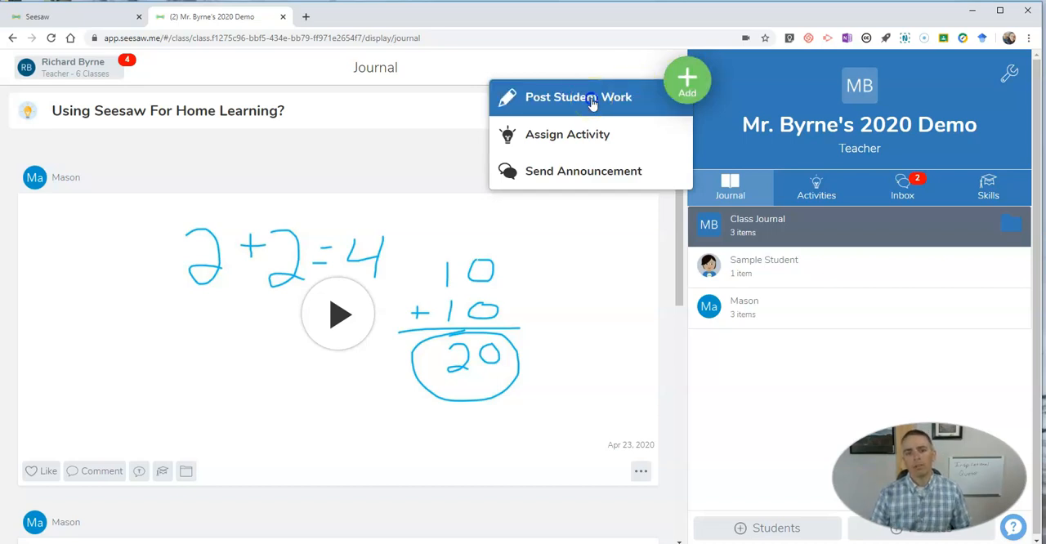
click(578, 96)
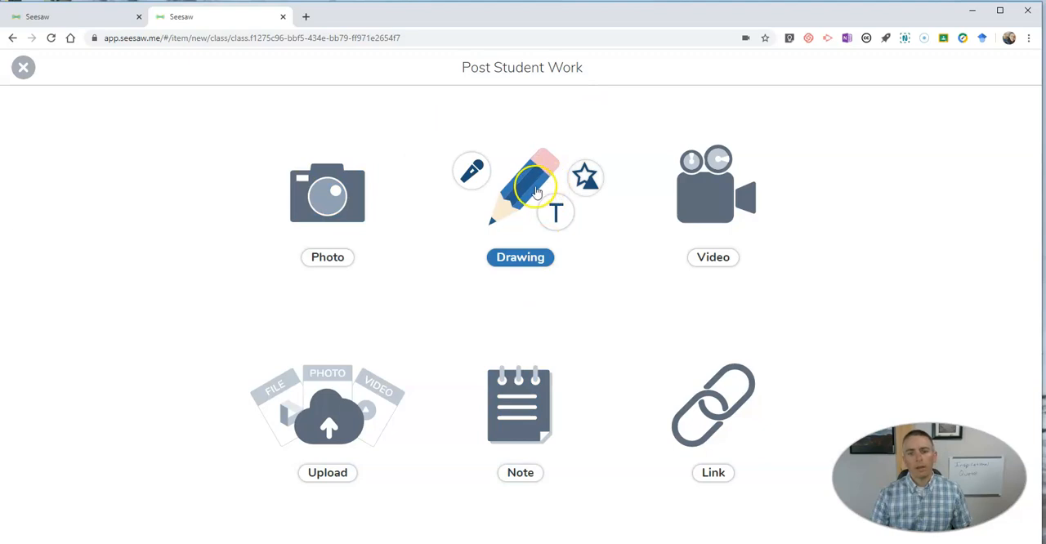
click(519, 188)
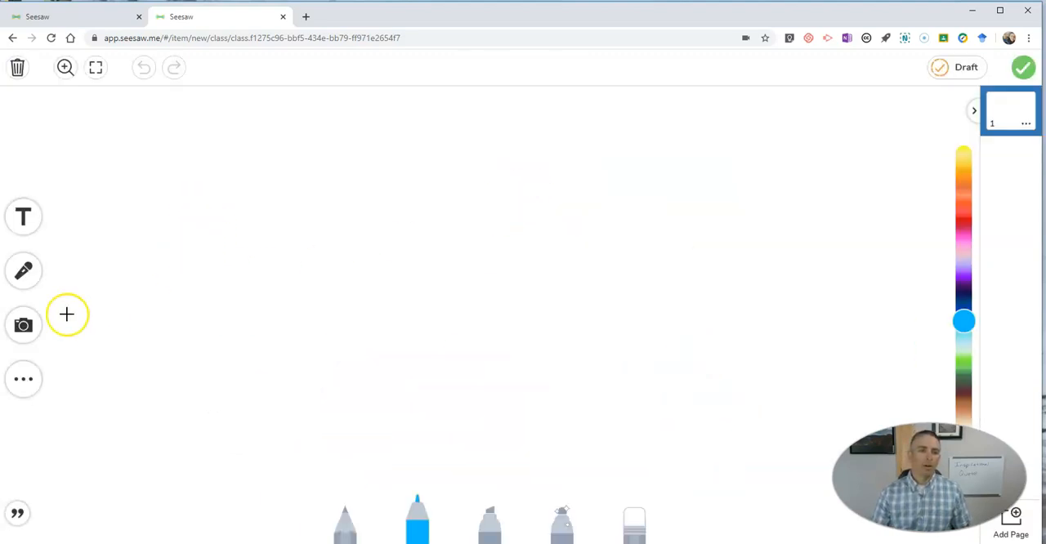
click(23, 272)
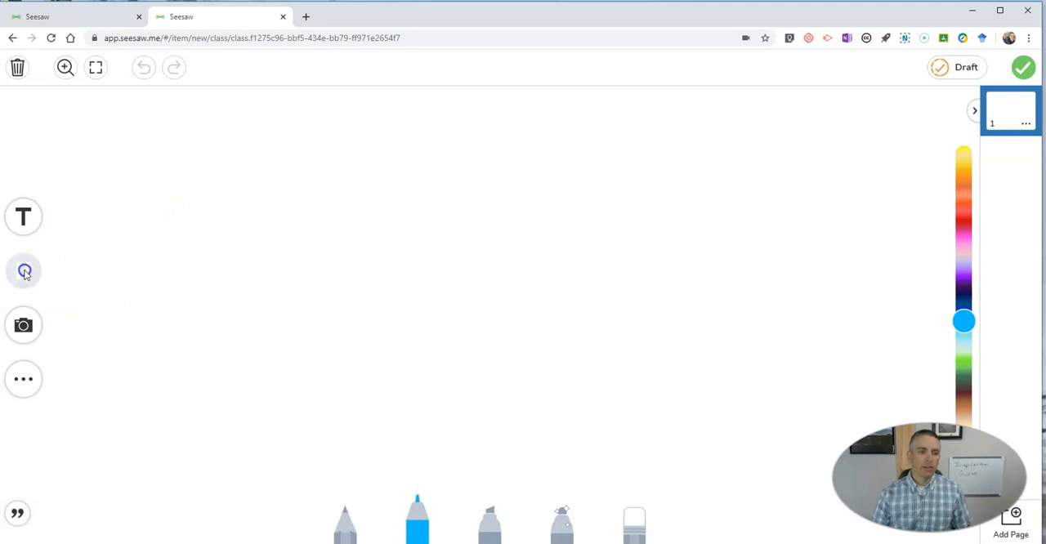
click(23, 271)
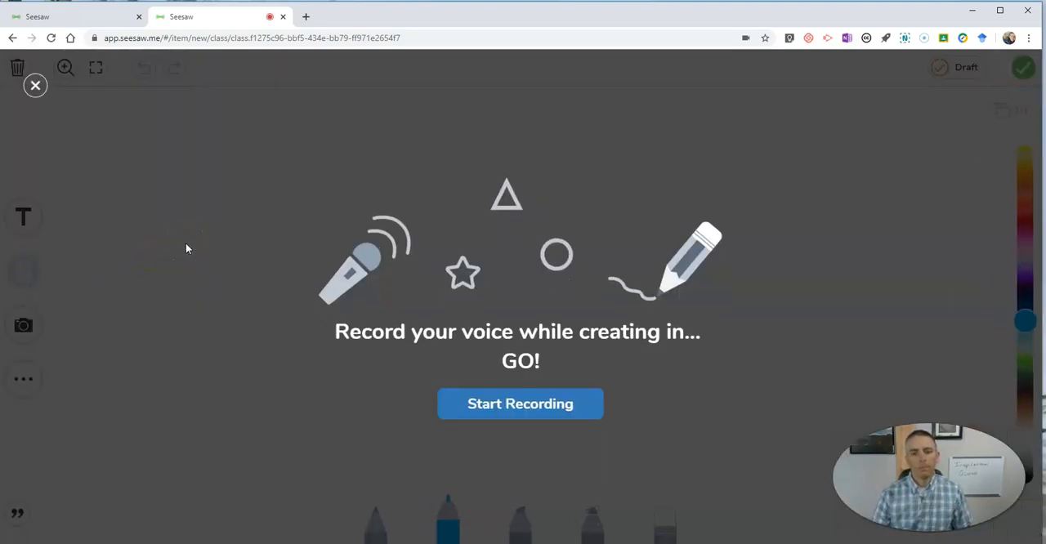
Record a narrated whiteboard writing 2+2=4 in blue pen, then 2+2 again in yellow highlighter
click(520, 404)
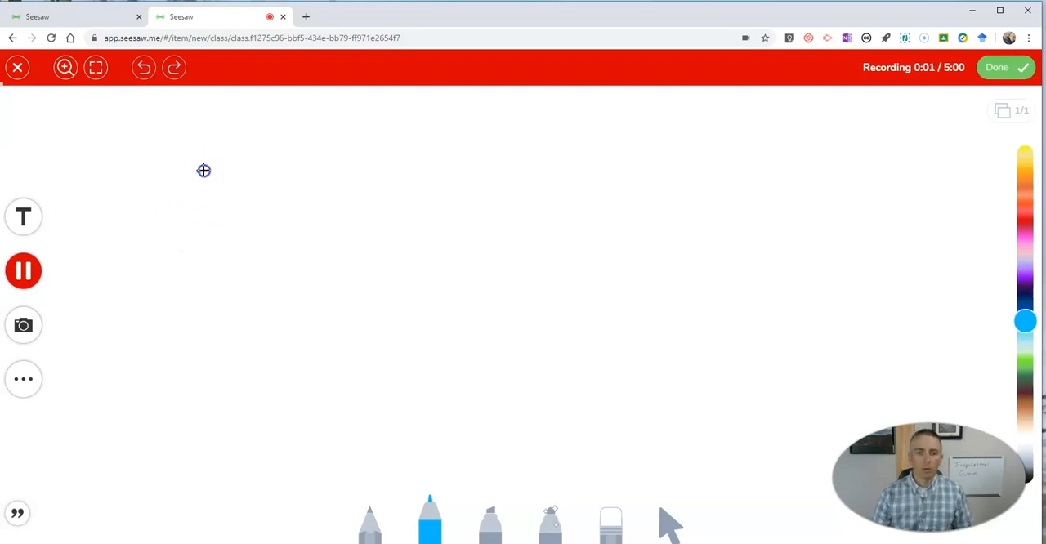
drag(203, 170, 275, 278)
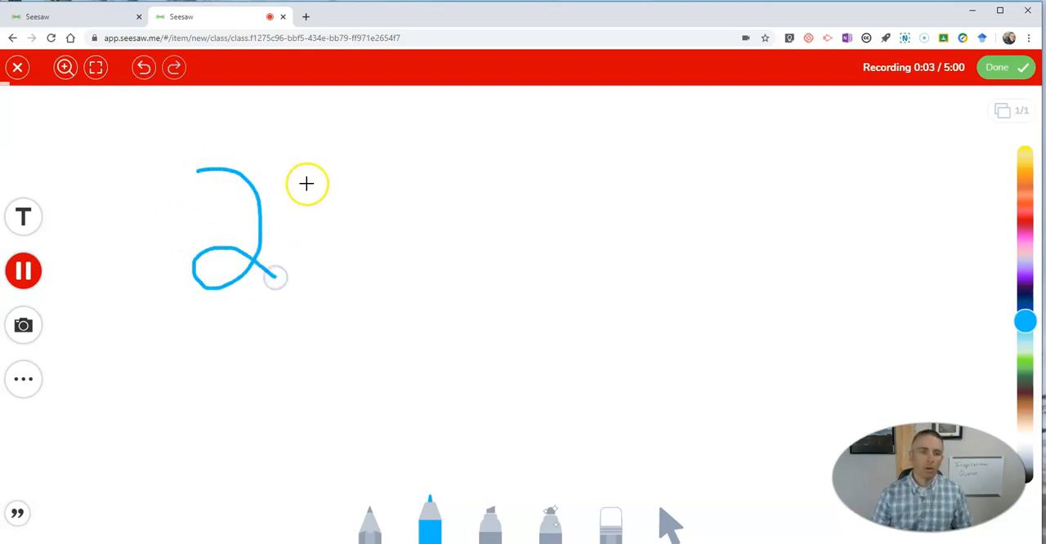
drag(307, 183, 376, 177)
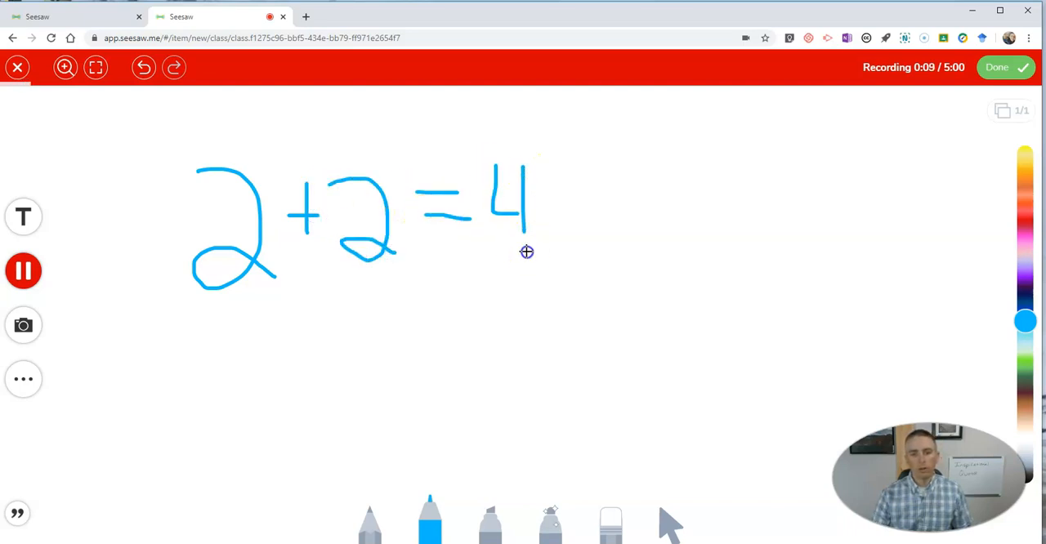
click(488, 519)
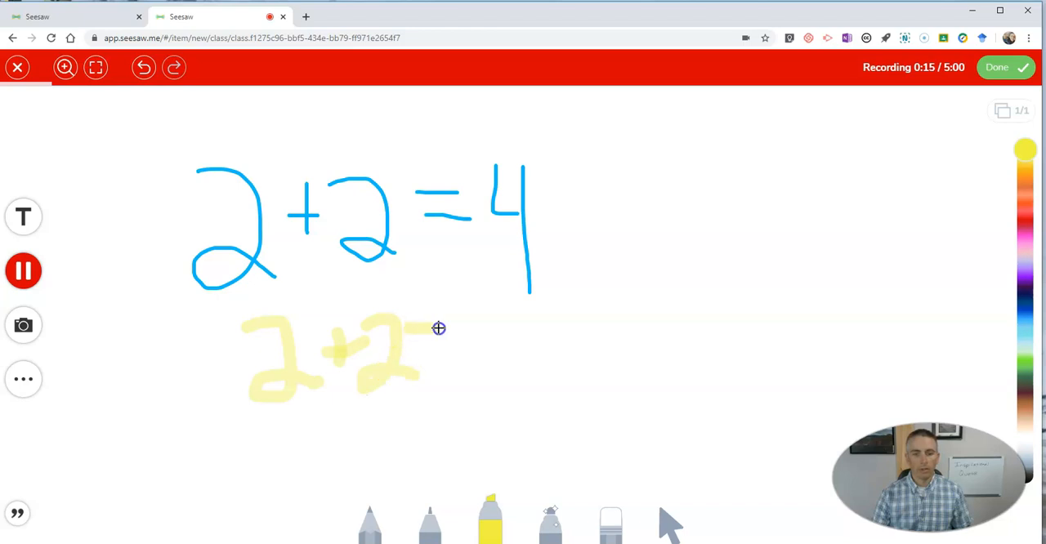
drag(438, 327, 507, 389)
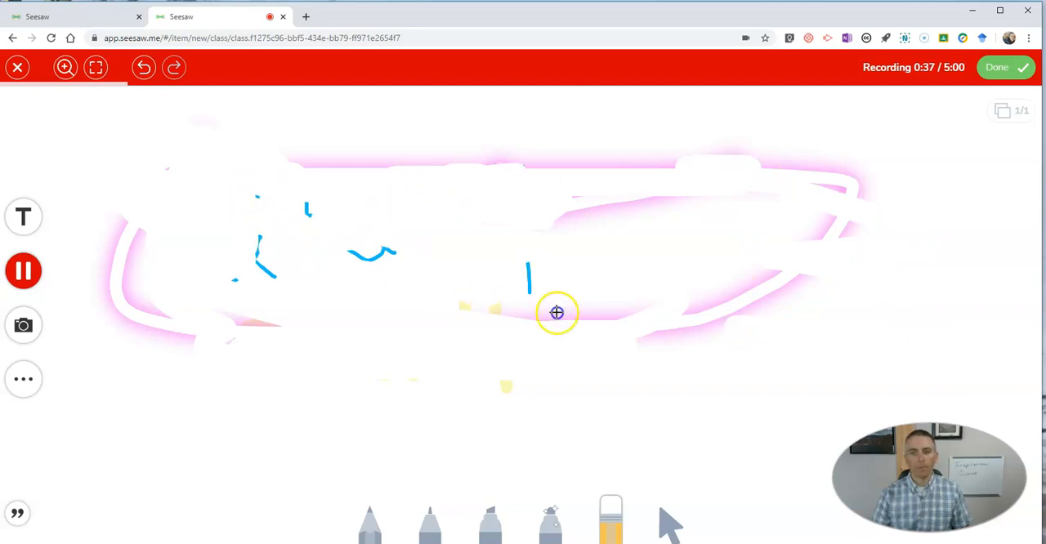
Stop the recording, finish the drawing and submit it, dismissing the upload notice
click(1003, 67)
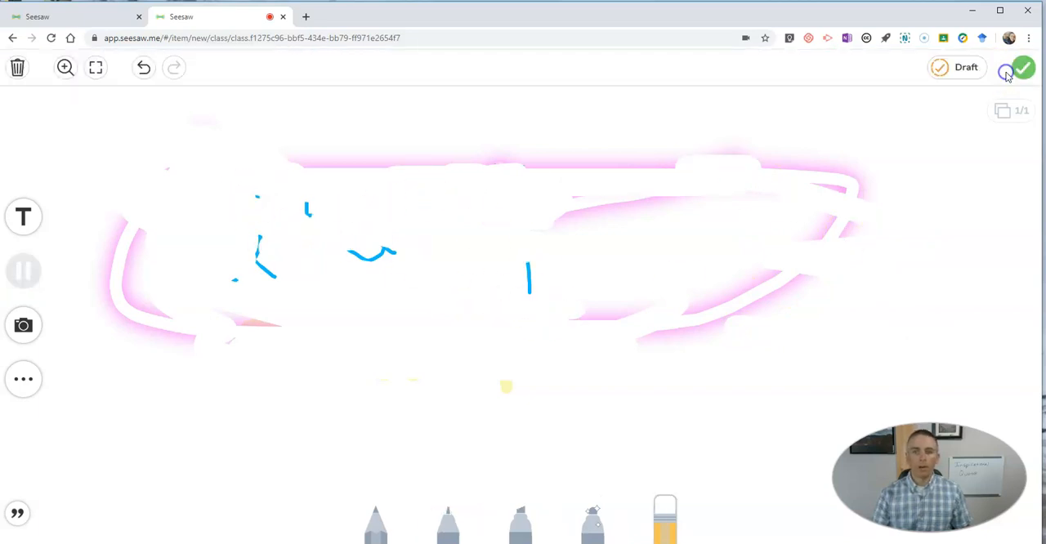
click(1023, 67)
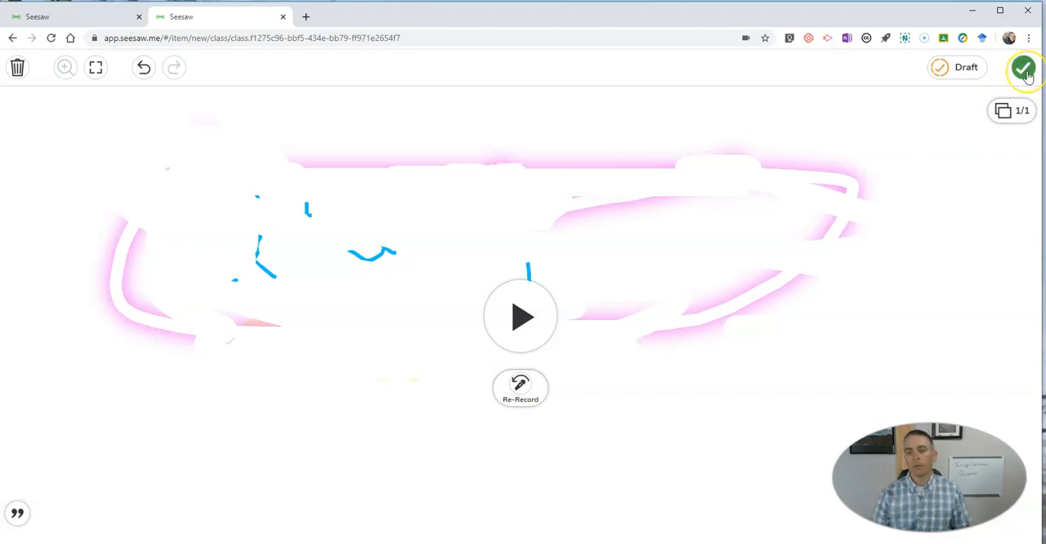
click(1023, 67)
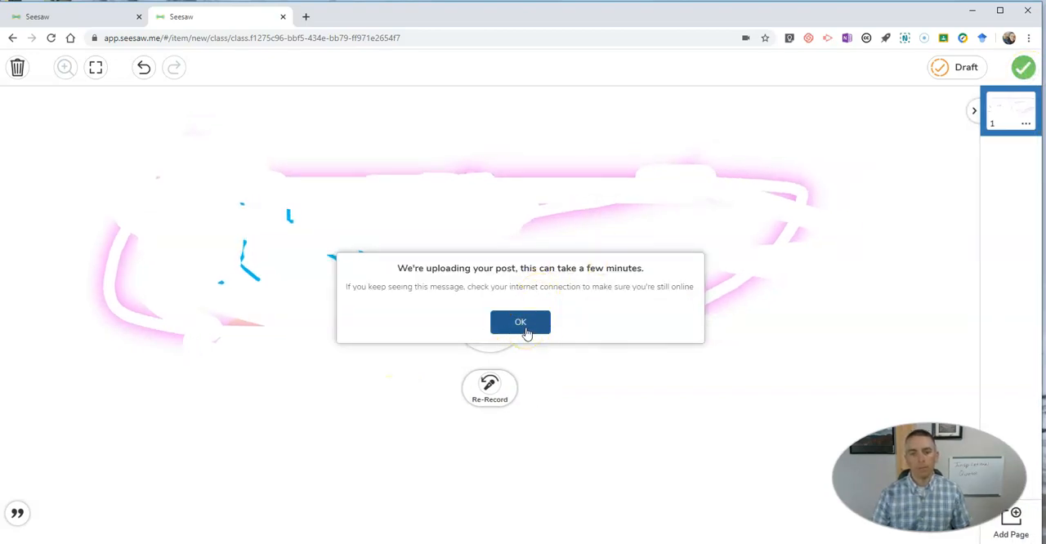
click(520, 320)
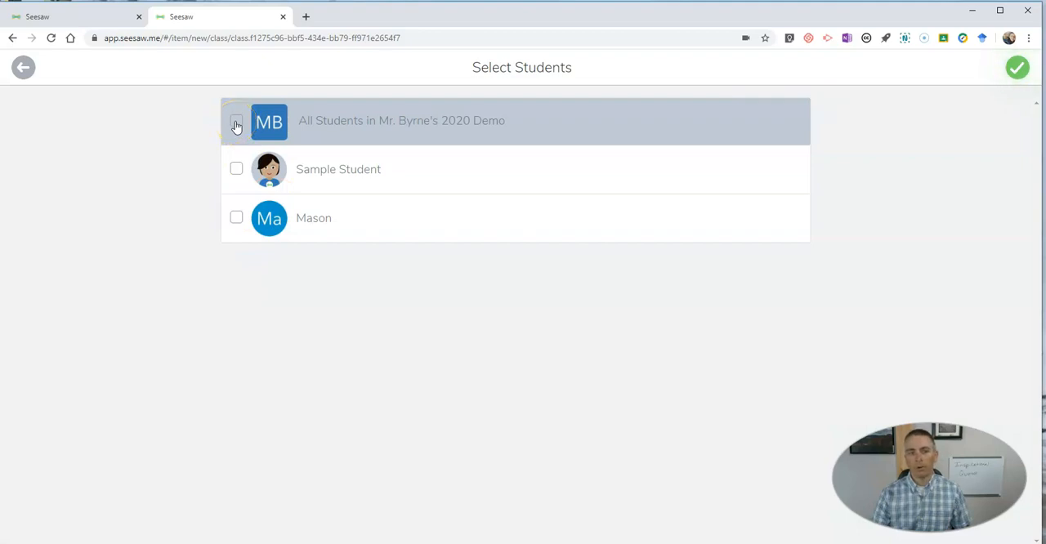
Tag All Students and post the video to the class journal
click(236, 121)
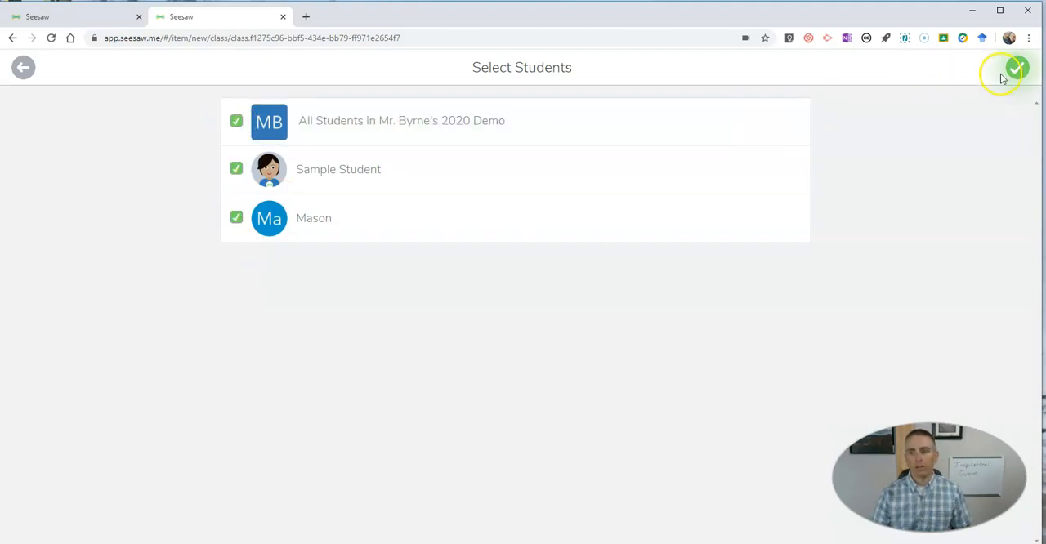
click(1017, 69)
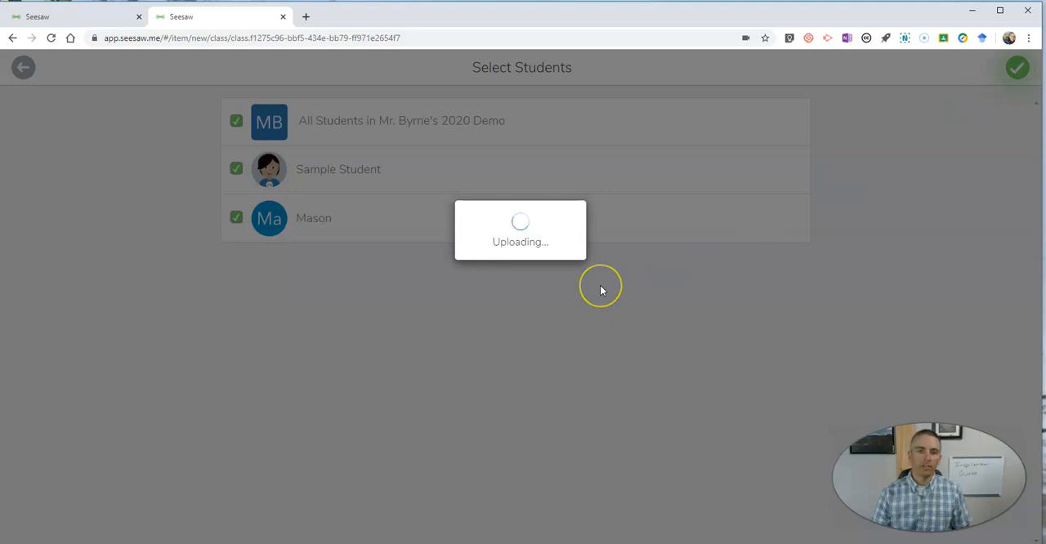
click(1017, 67)
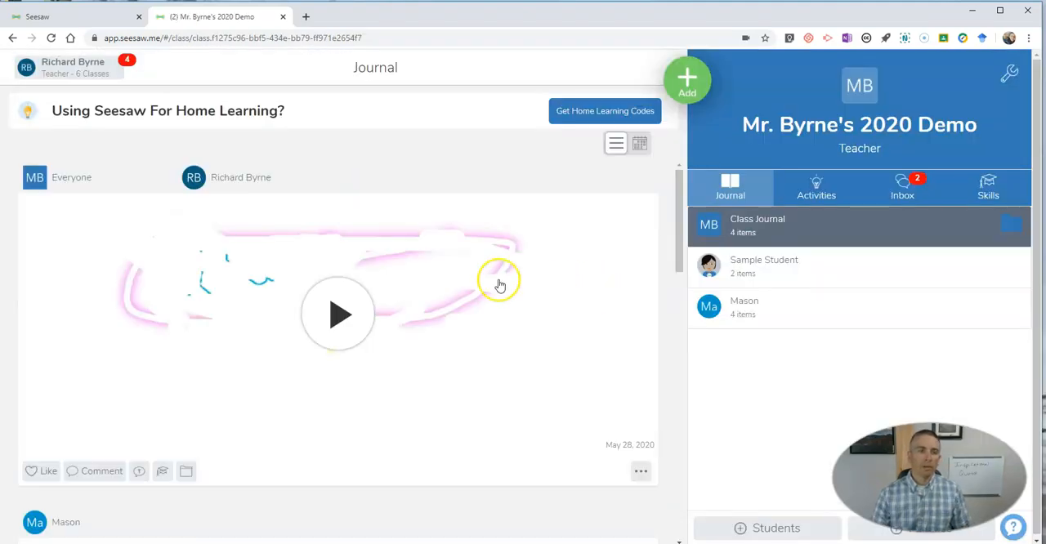
mouse_move(386, 155)
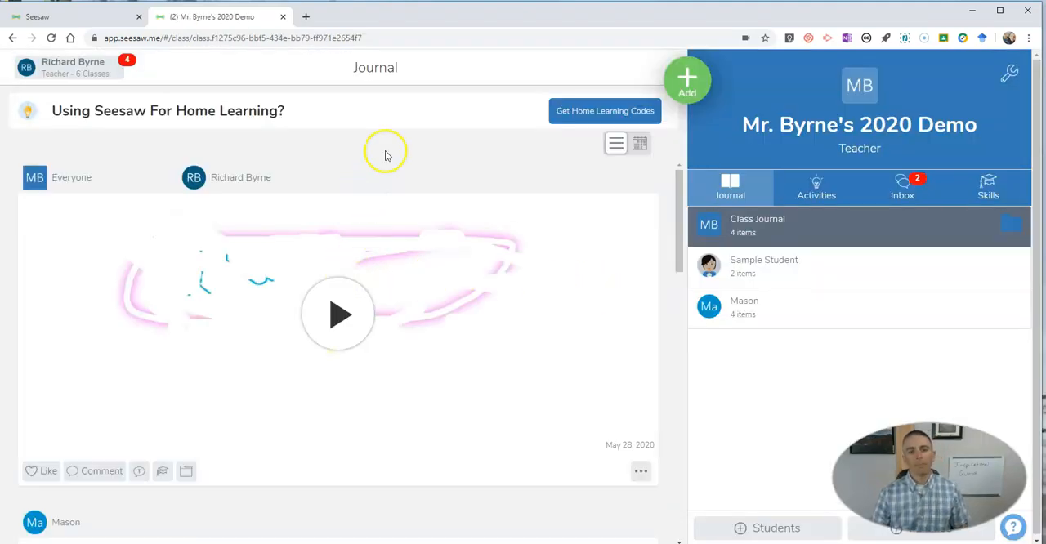
mouse_move(338, 314)
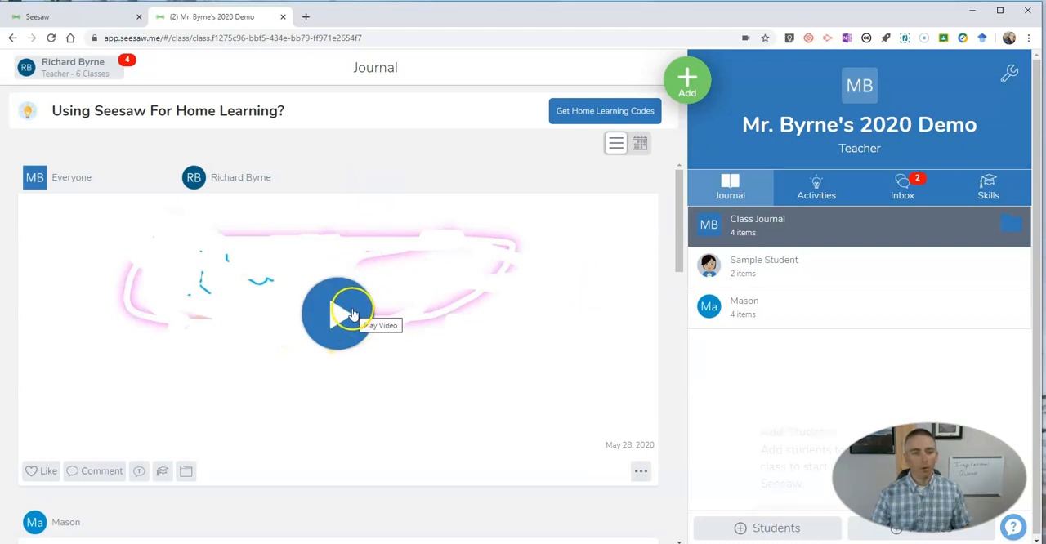
click(339, 314)
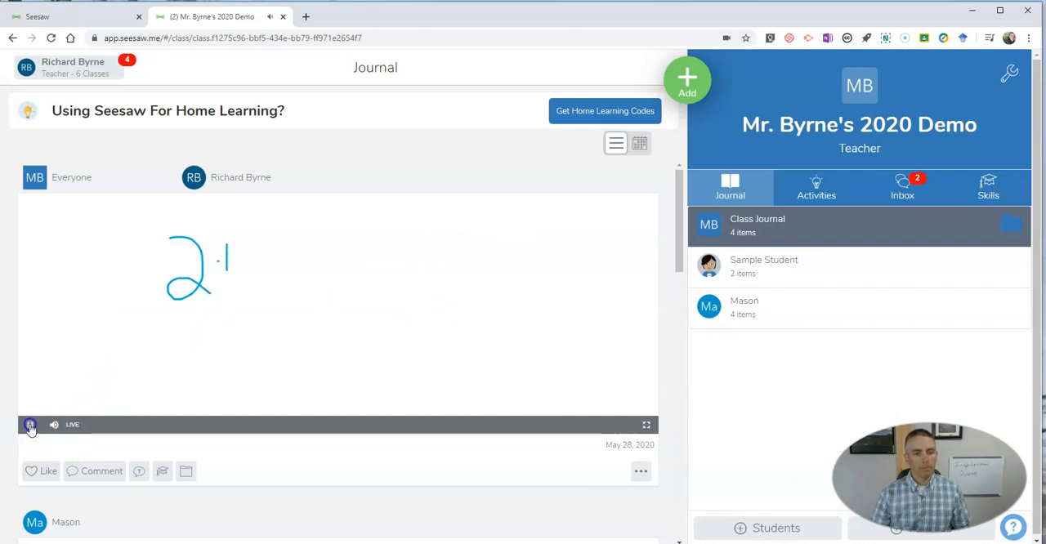
click(30, 425)
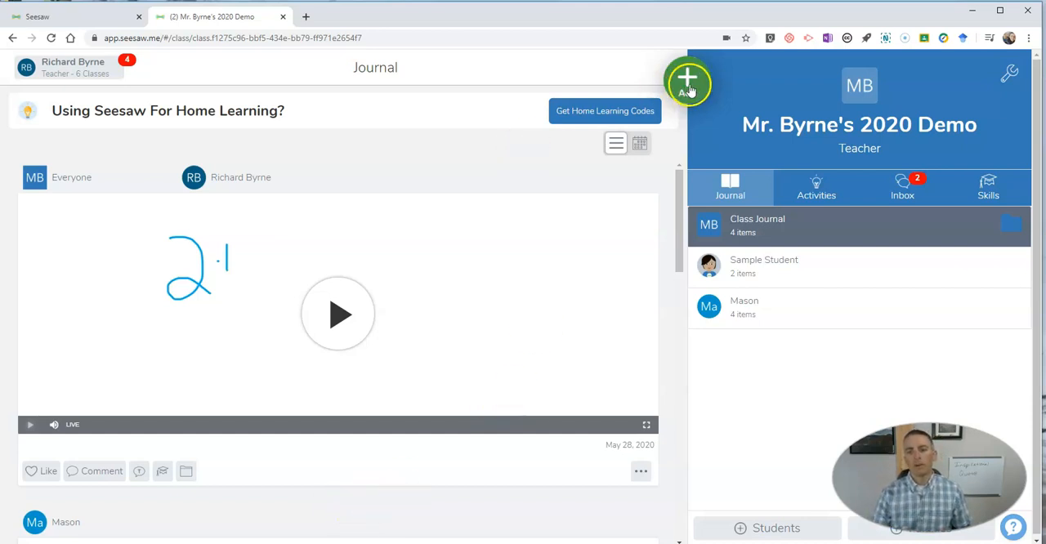
Choose Assign Activity and begin a Create New Activity form in My Library
click(687, 82)
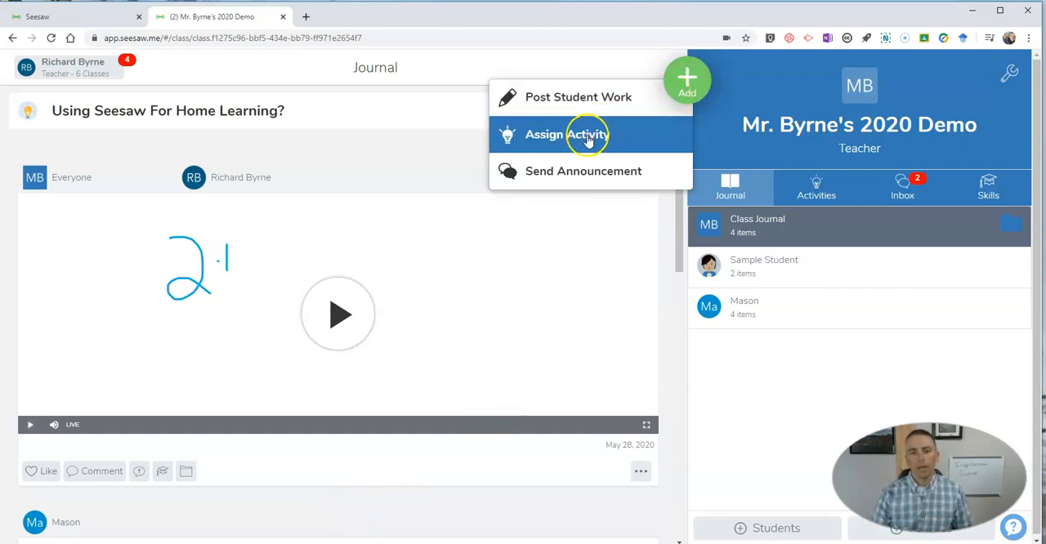
click(566, 135)
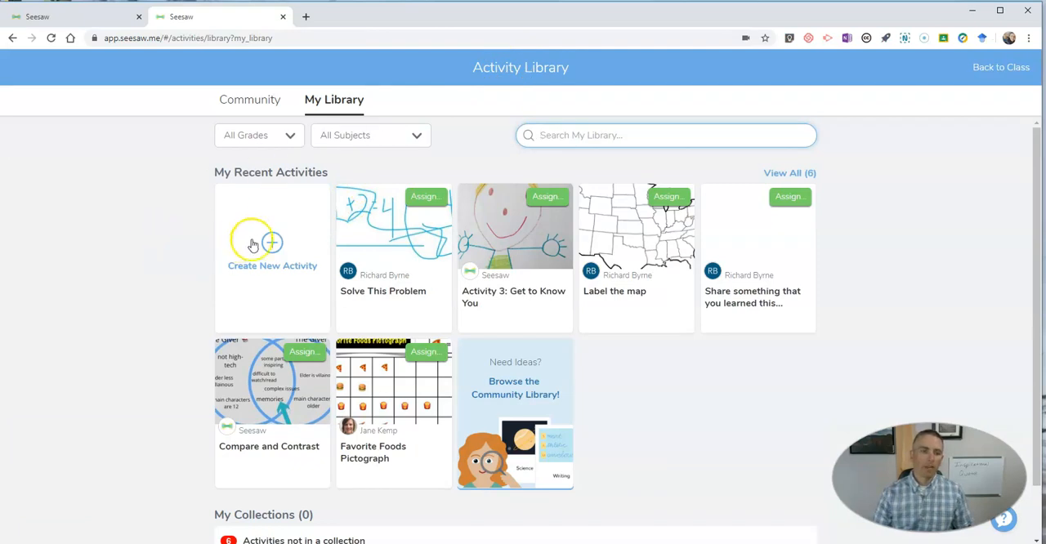
click(272, 245)
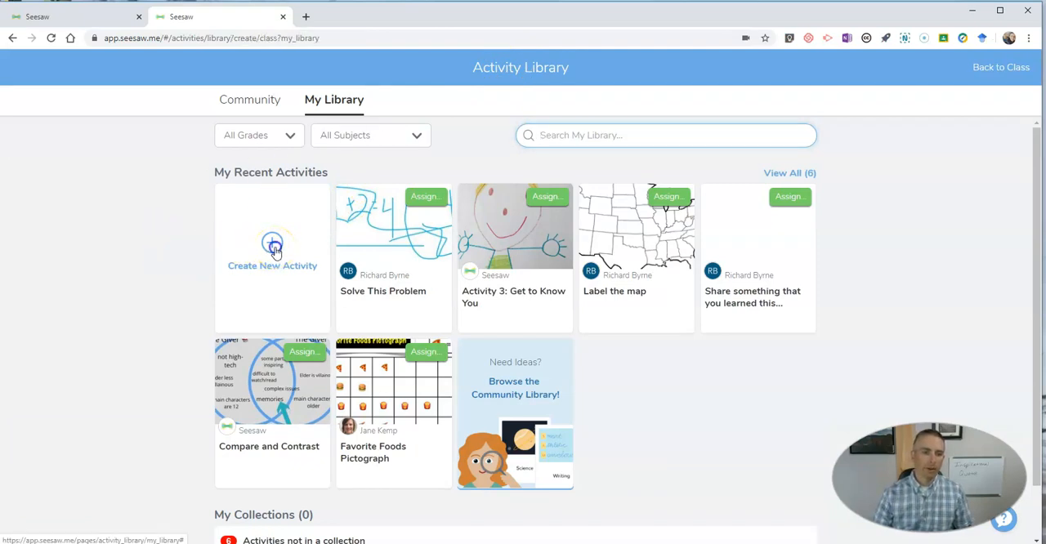
click(272, 254)
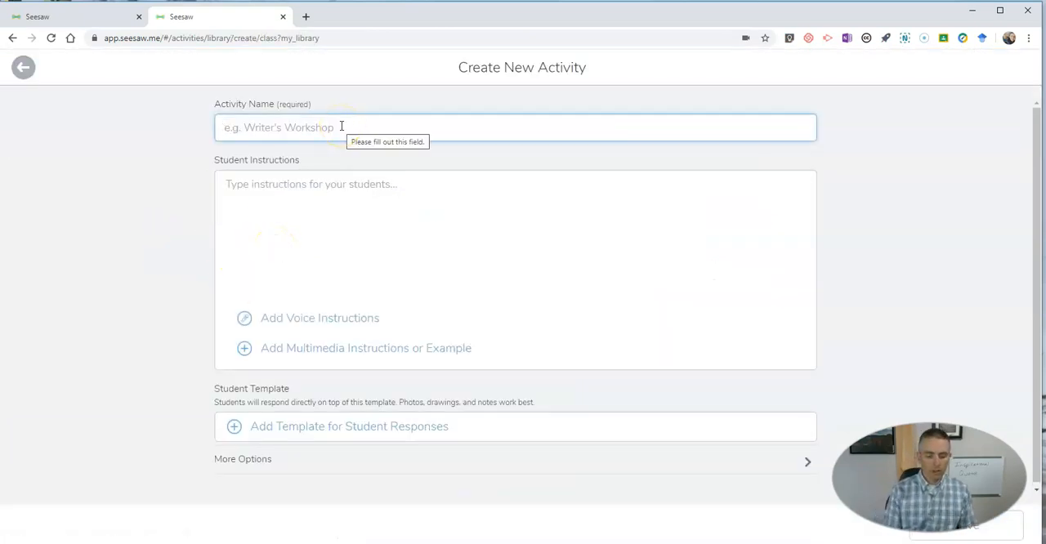
Name the activity 'Explain the solution to this problem'
text(Explin the solution to this)
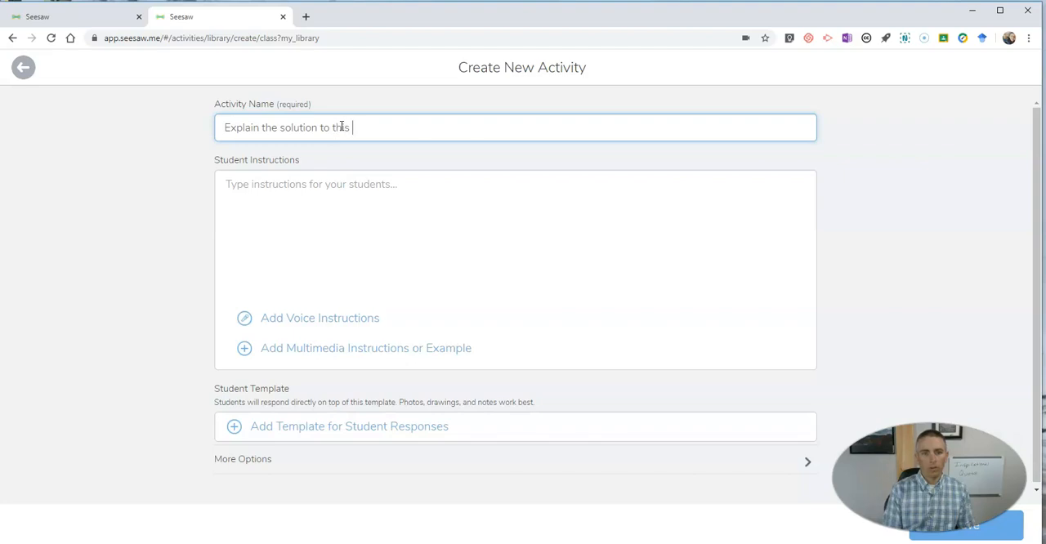
text(problem)
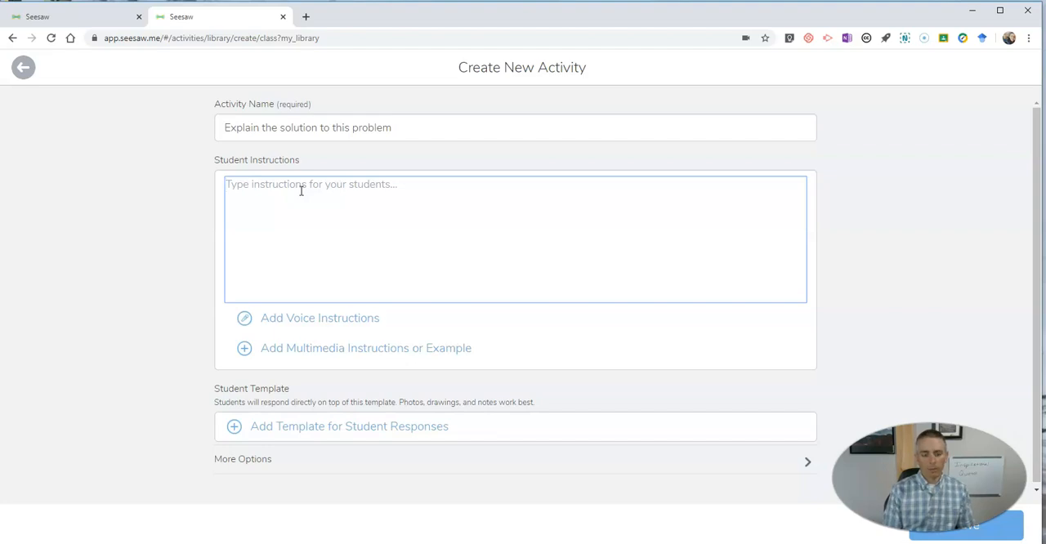
Enter student instructions: 'This is a sample math problem. Use the whiteboard to explain your solution'
text(Thisis the)
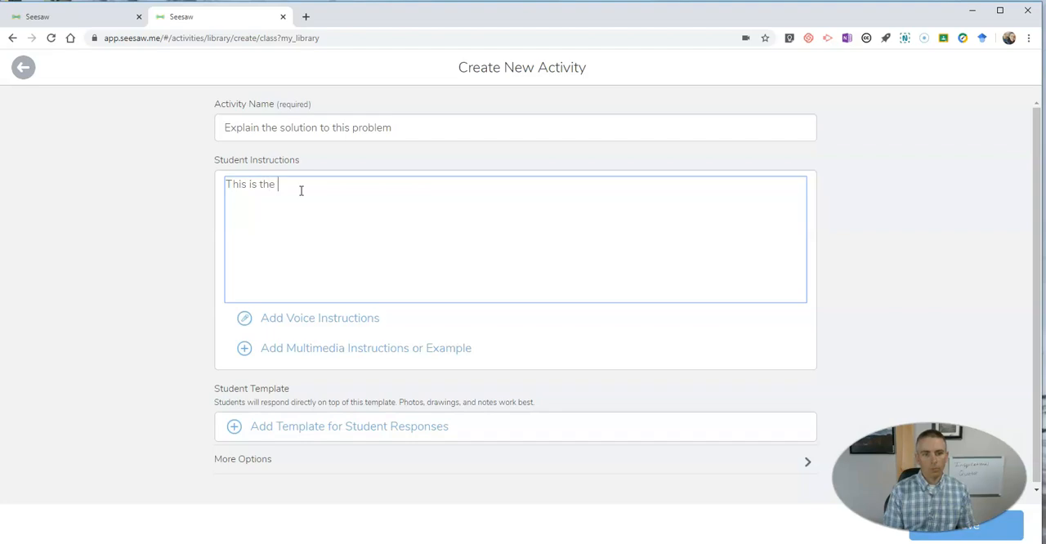
text(sample math pro)
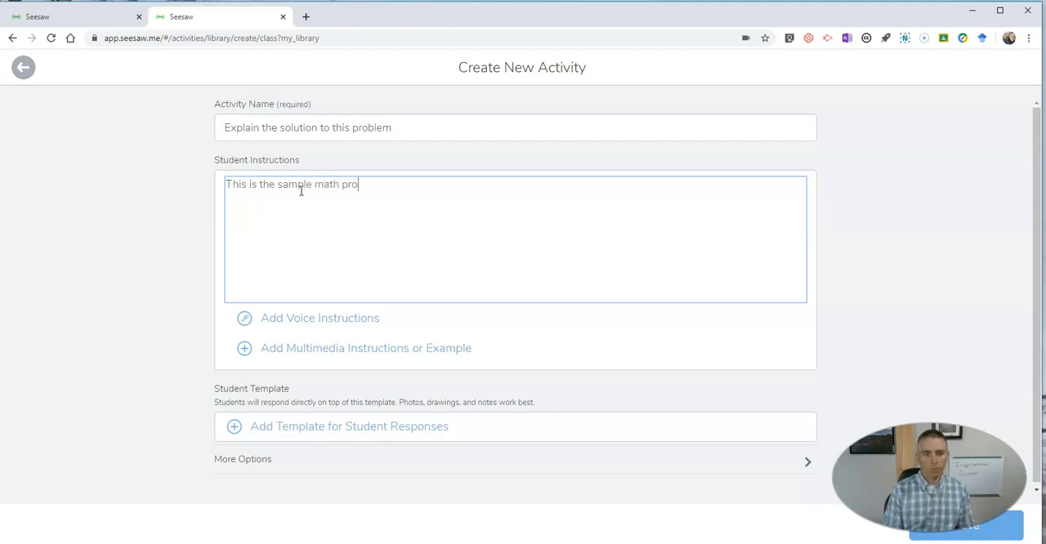
text(blem.)
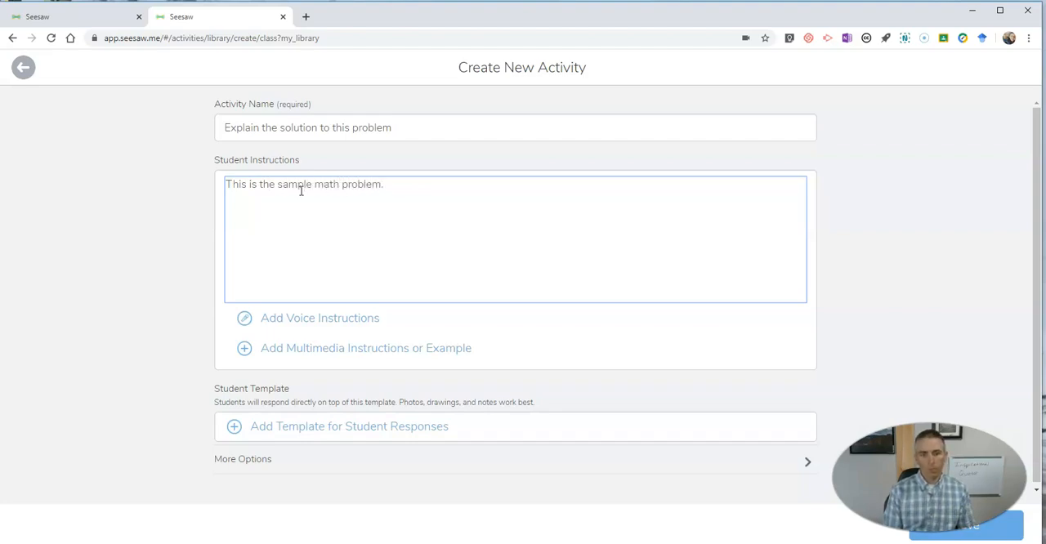
text(Use the)
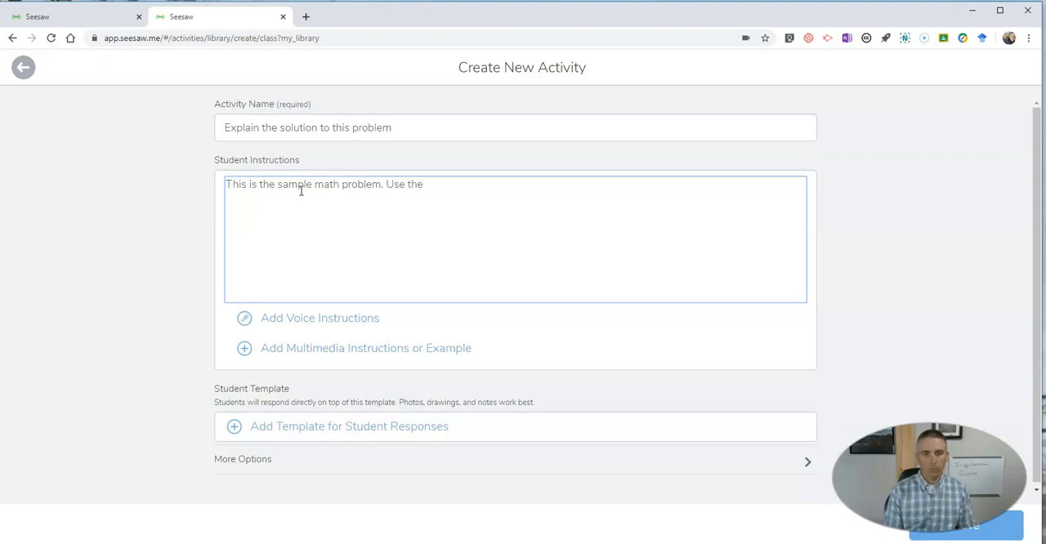
text(whiteboard to)
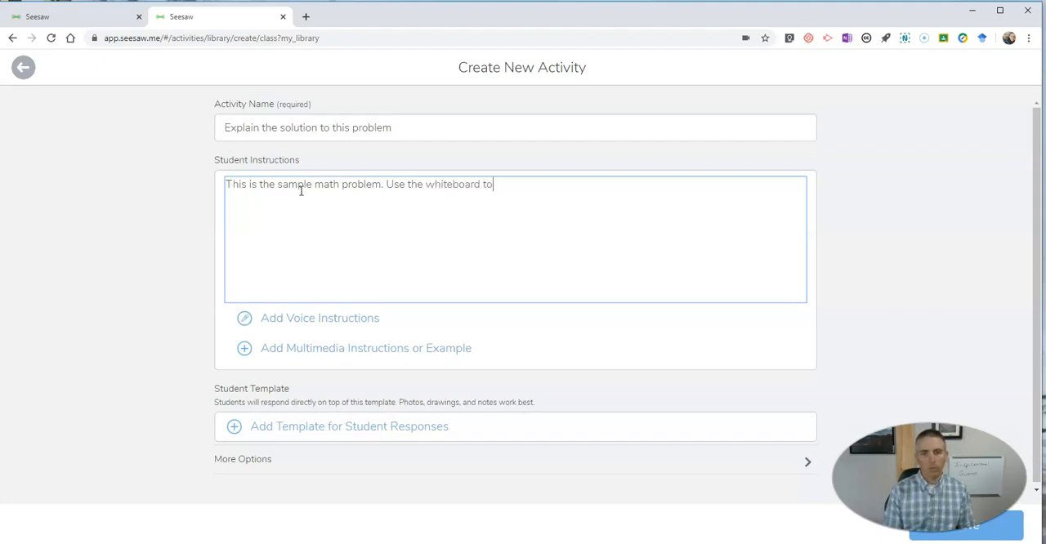
text(explain you)
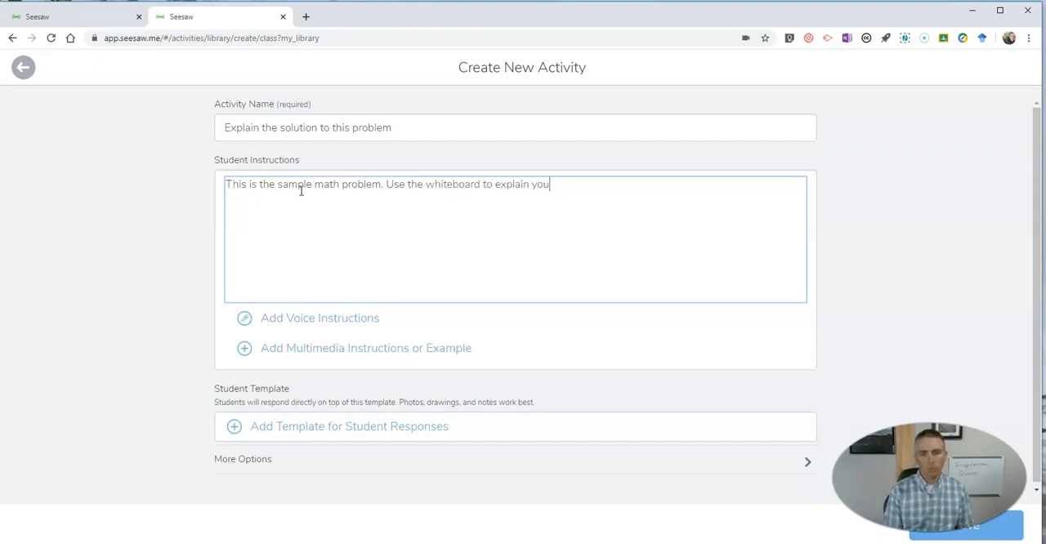
text(r so)
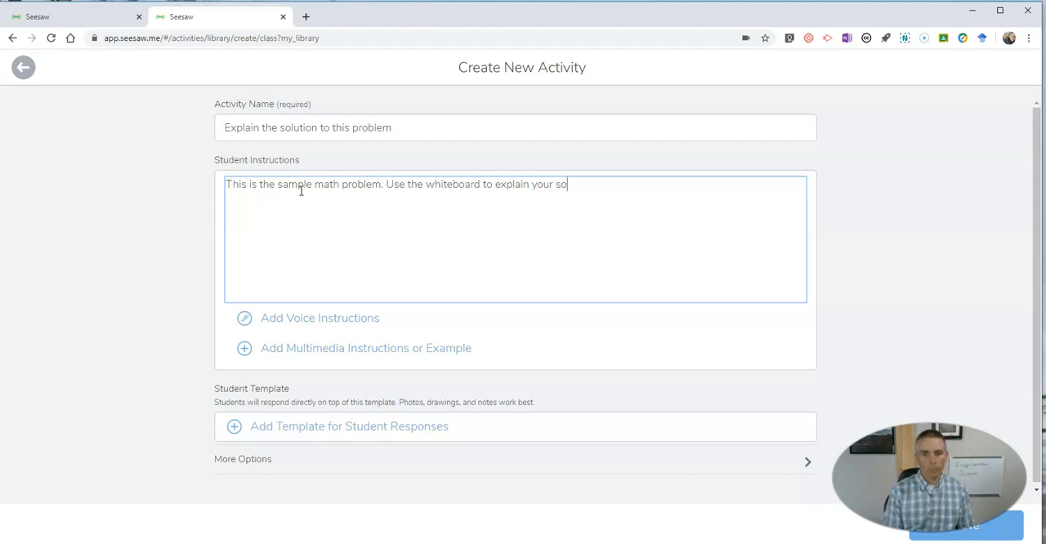
text(lution.)
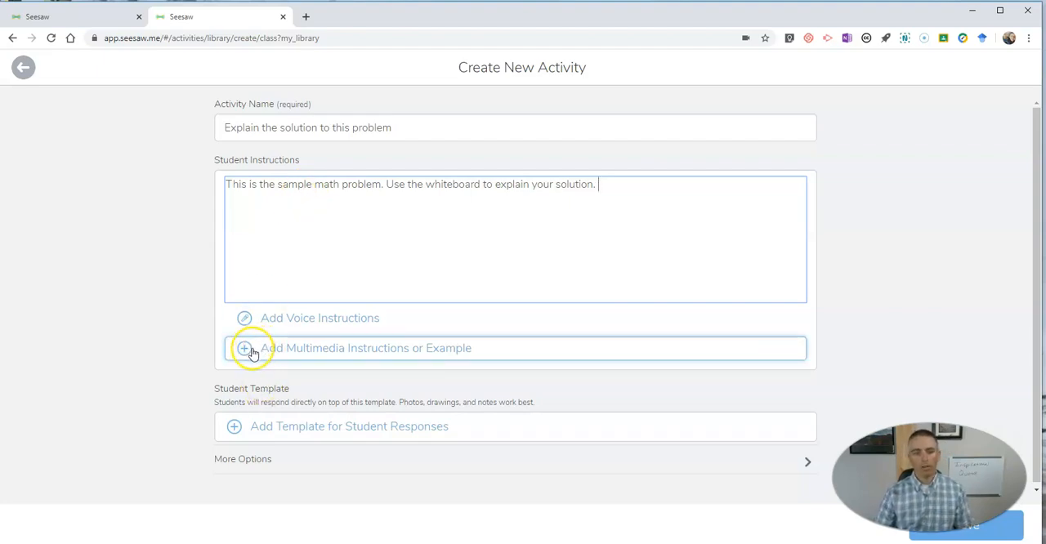
Add a Drawing as the multimedia example and bring up the voice-recording prompt
click(246, 348)
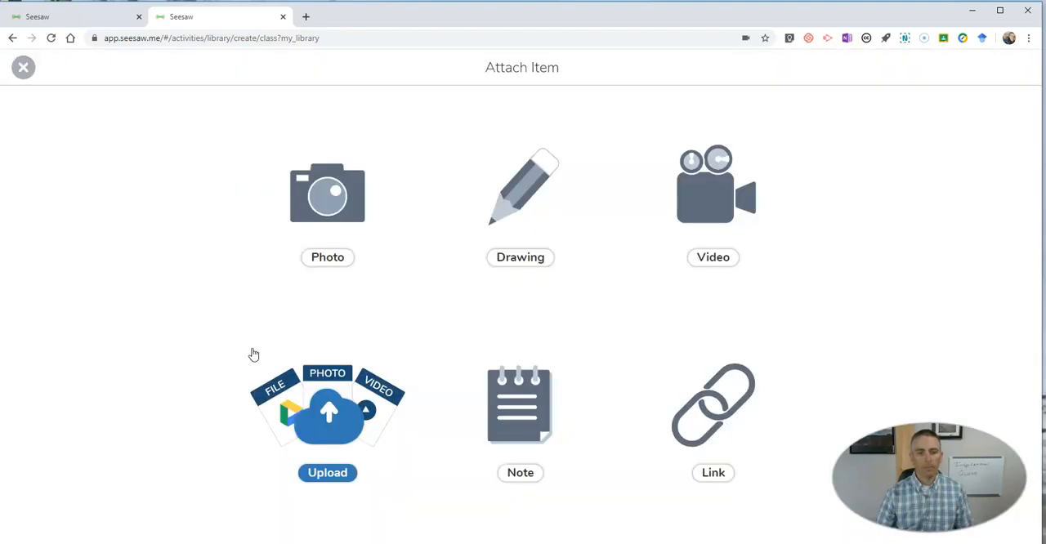
click(520, 193)
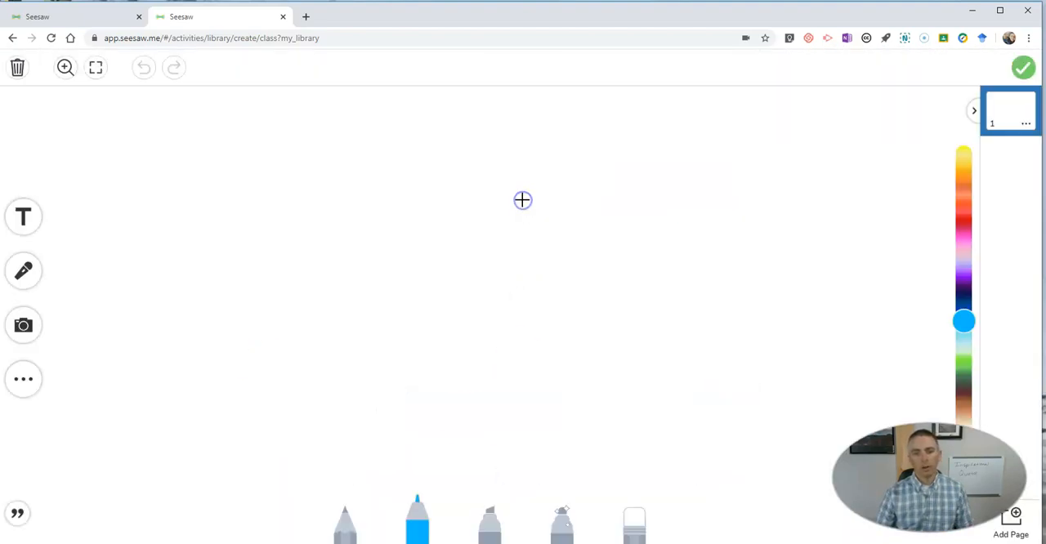
click(23, 271)
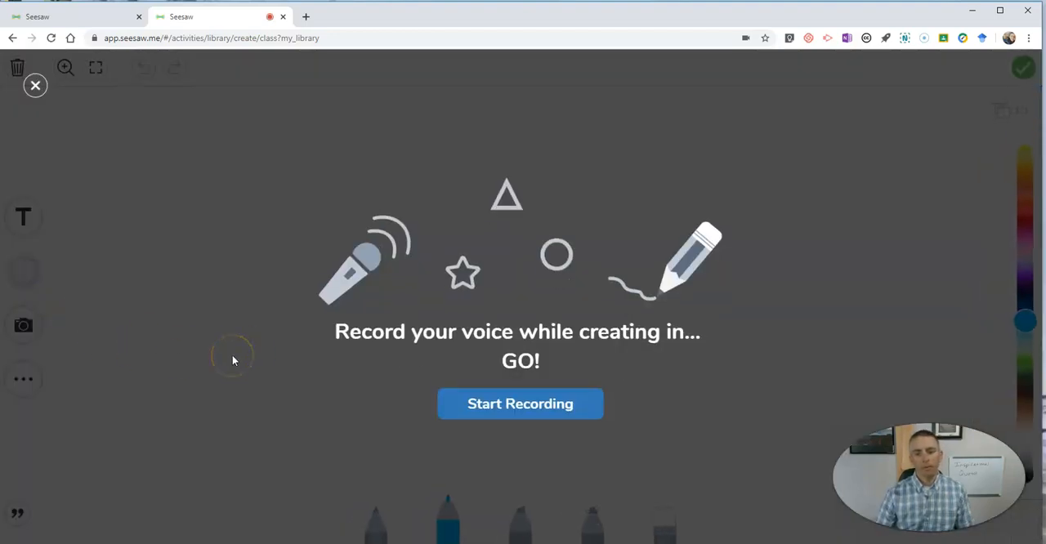
Record a narrated whiteboard writing y = mx + b and y = 8, then attach it to the activity
click(520, 404)
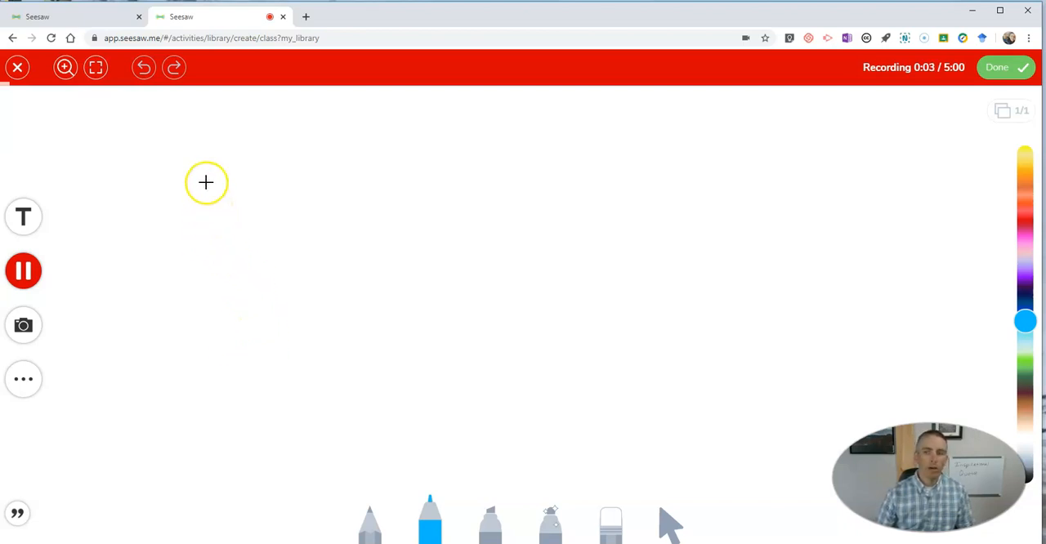
mouse_move(219, 174)
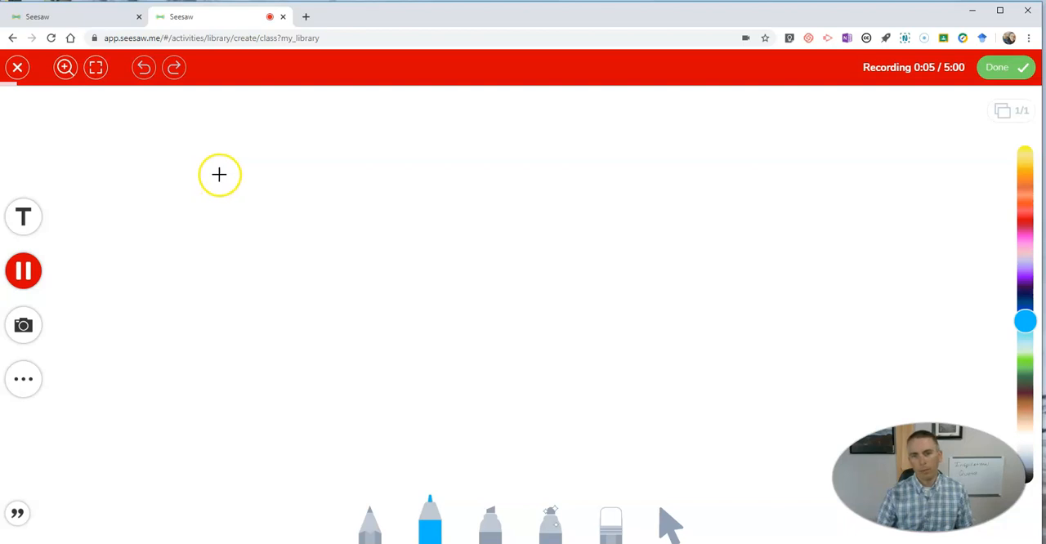
drag(219, 173, 268, 321)
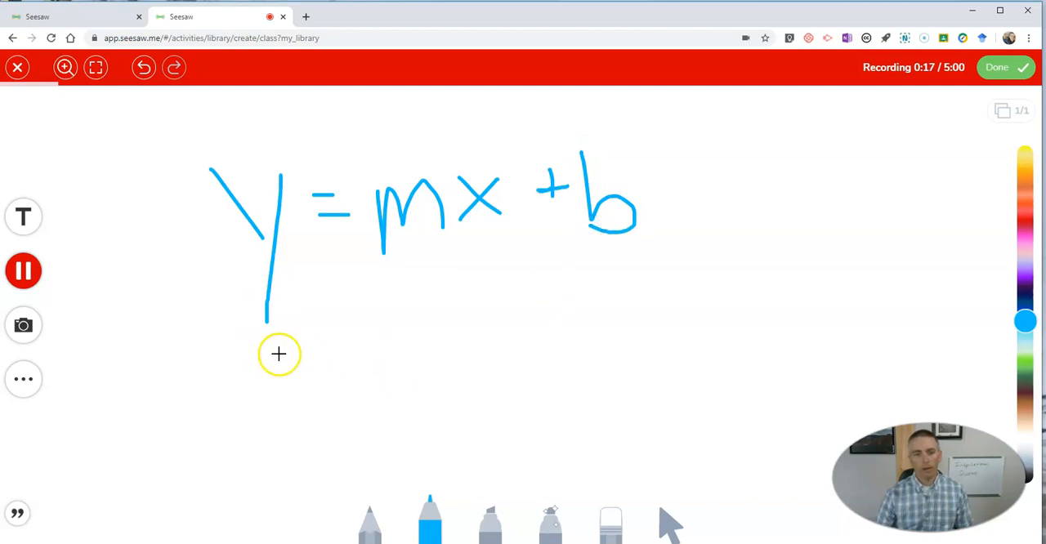
drag(265, 352, 308, 478)
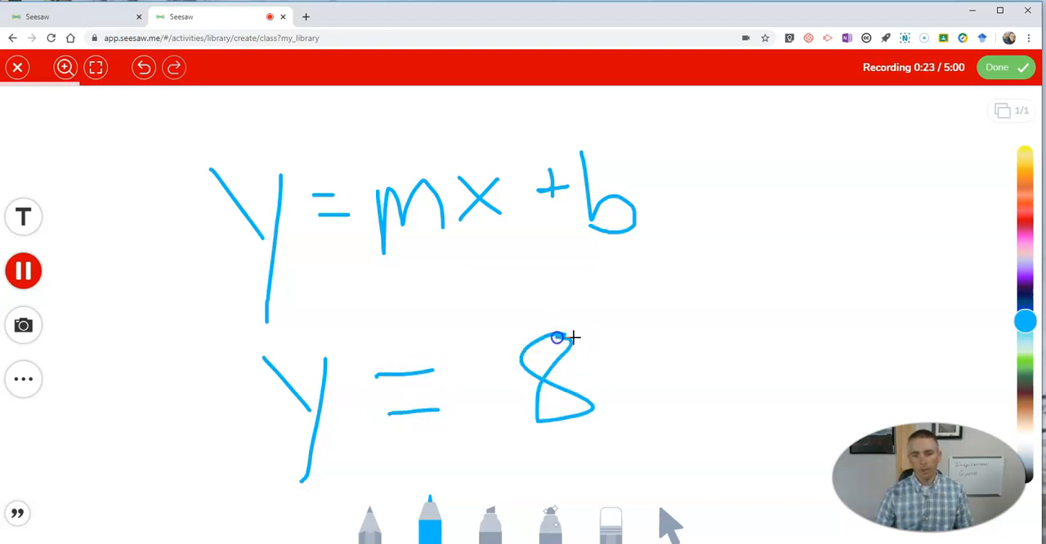
mouse_move(611, 288)
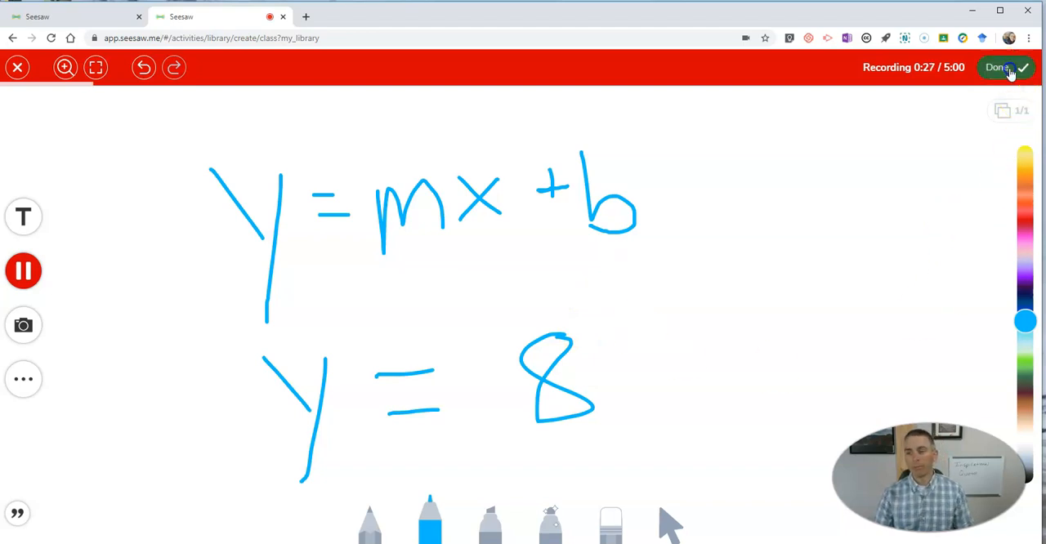
click(999, 67)
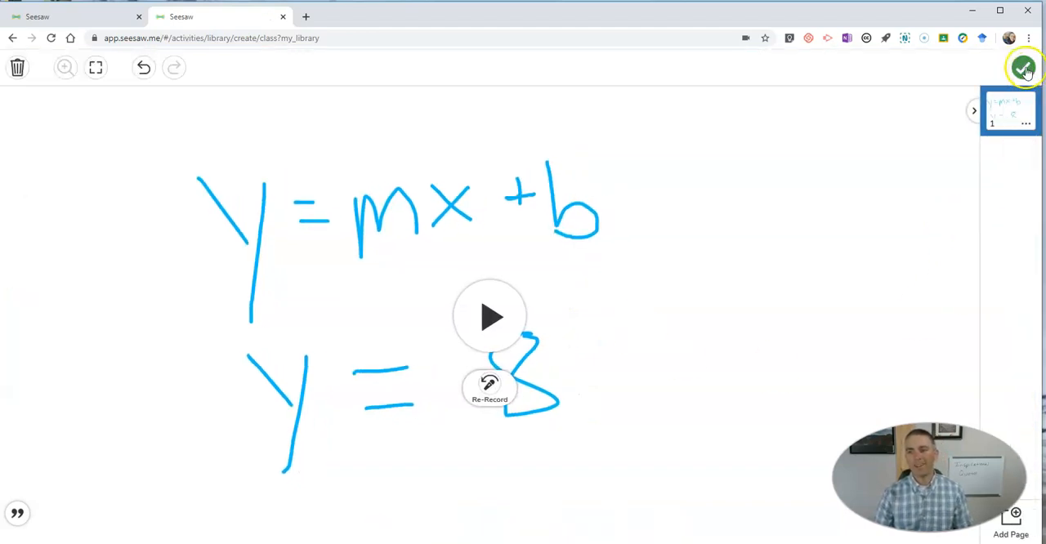
click(1024, 67)
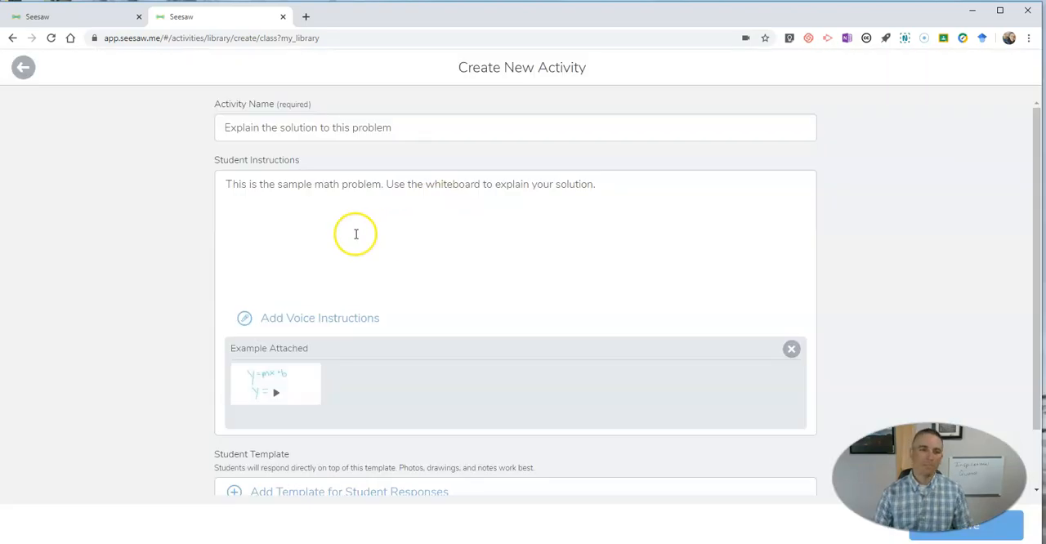
mouse_move(277, 384)
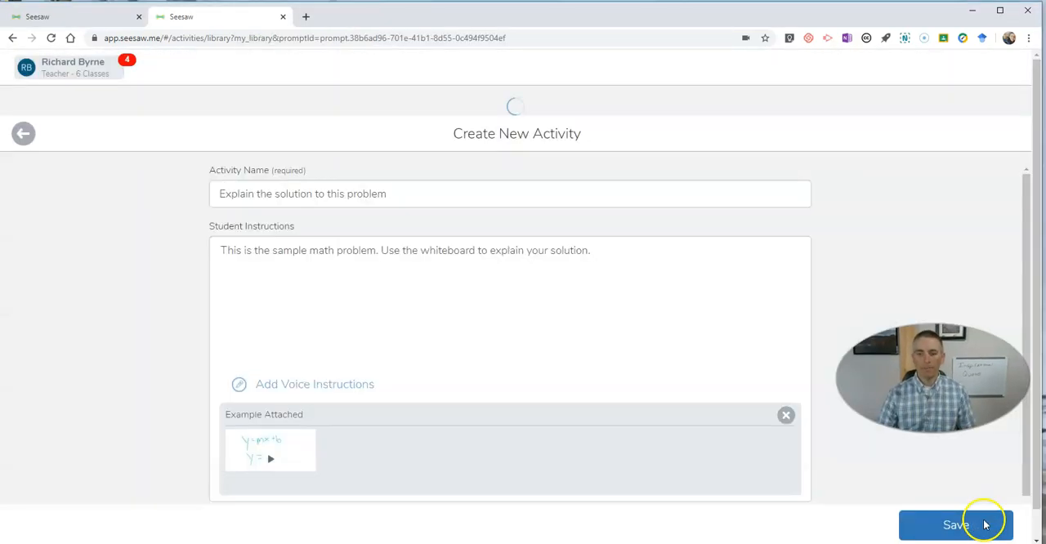
Save the activity so it lists in My Library
click(954, 525)
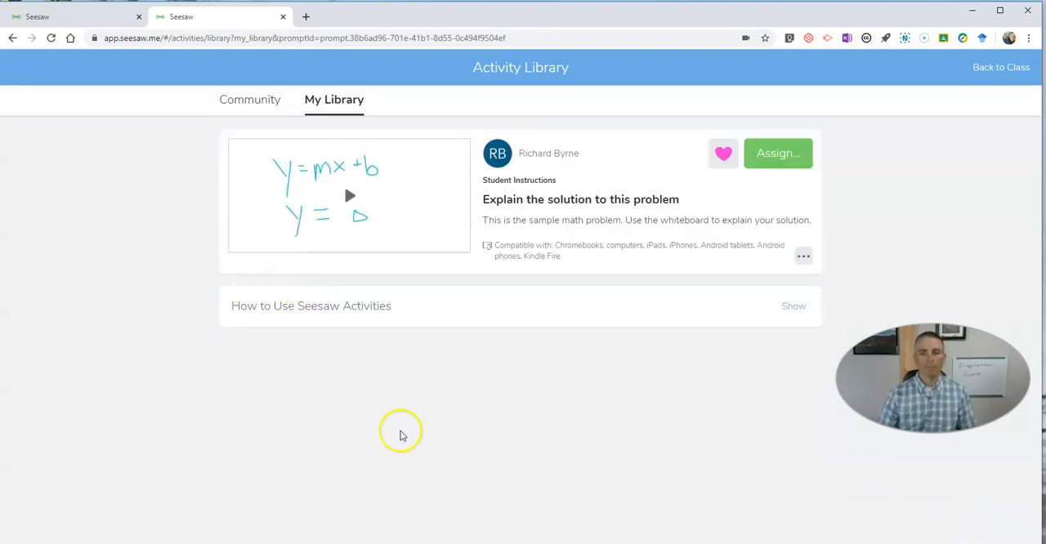
Assign the activity to the 2020 Demo class and view it in that class's activities
click(778, 154)
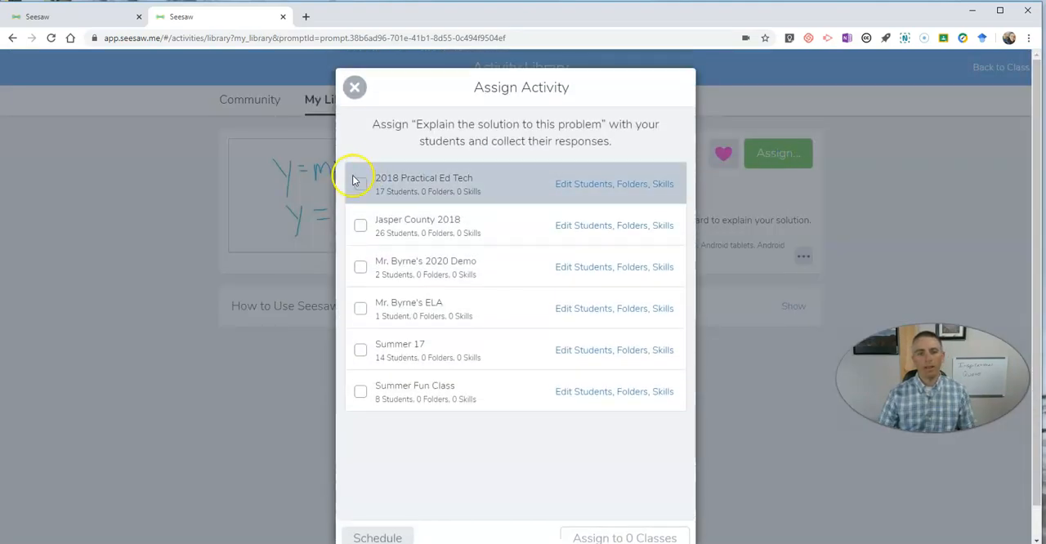
click(359, 268)
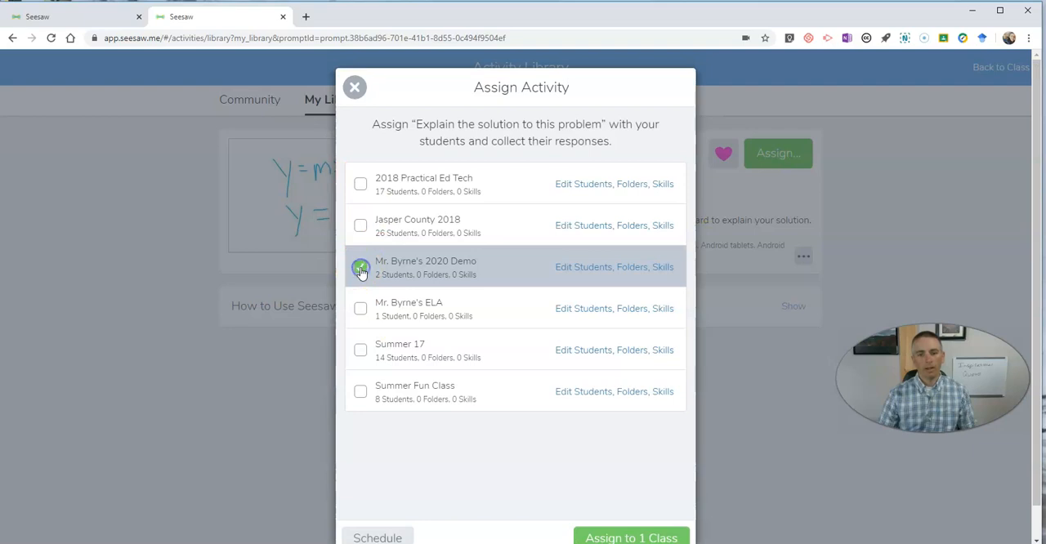
click(631, 536)
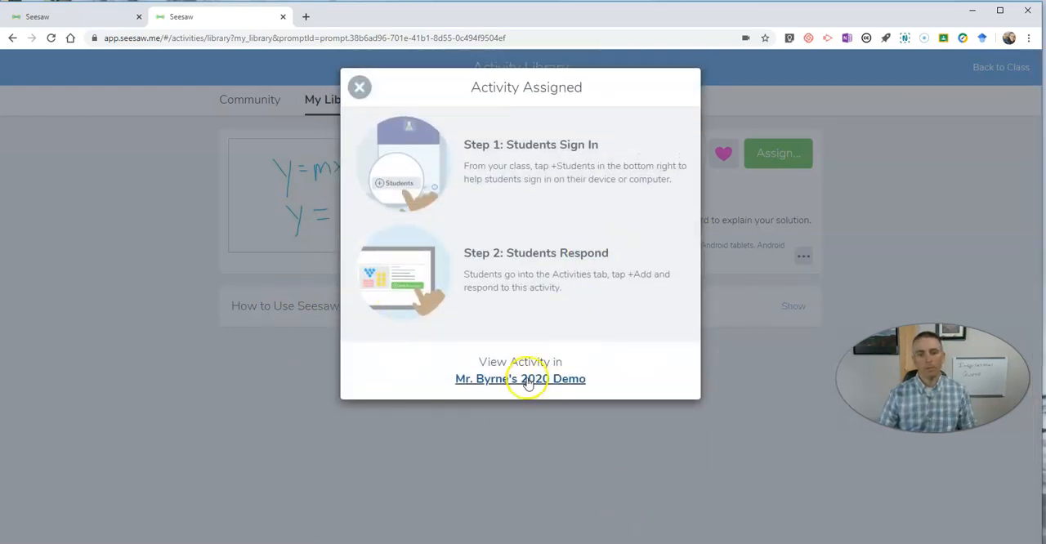
click(519, 379)
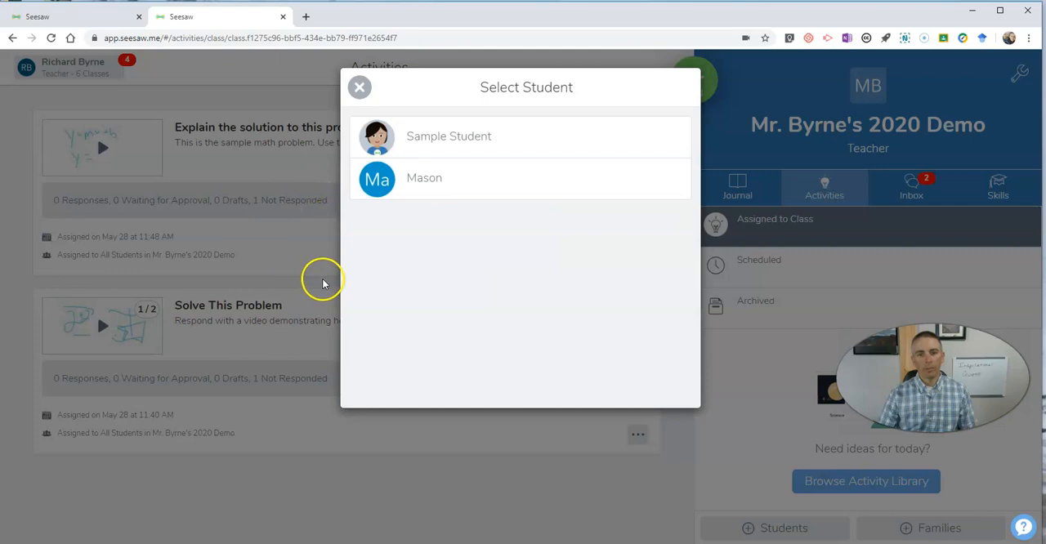
Dismiss the Select Student dialog and return to Mr. Byrne's 2020 Demo class journal
click(359, 87)
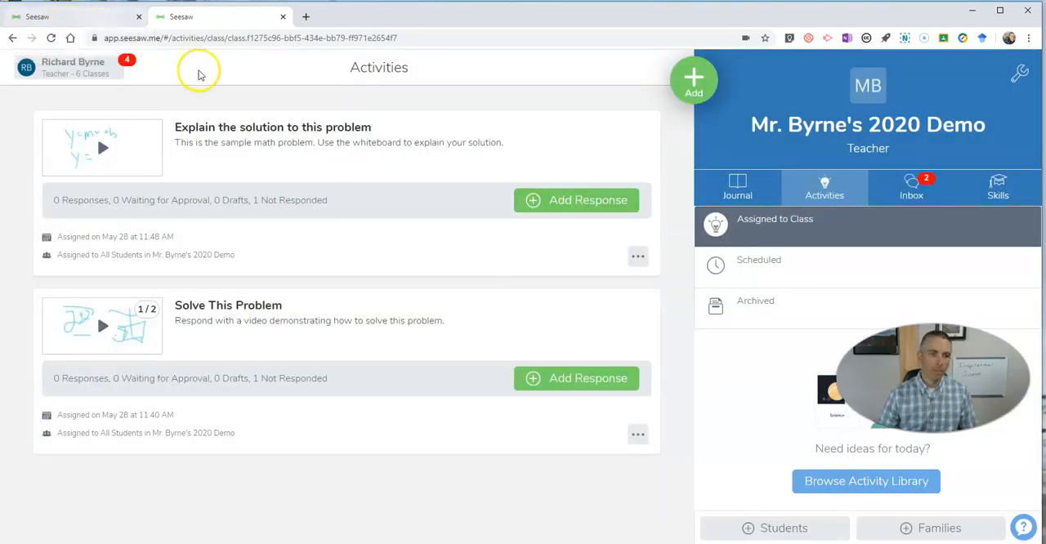
click(729, 188)
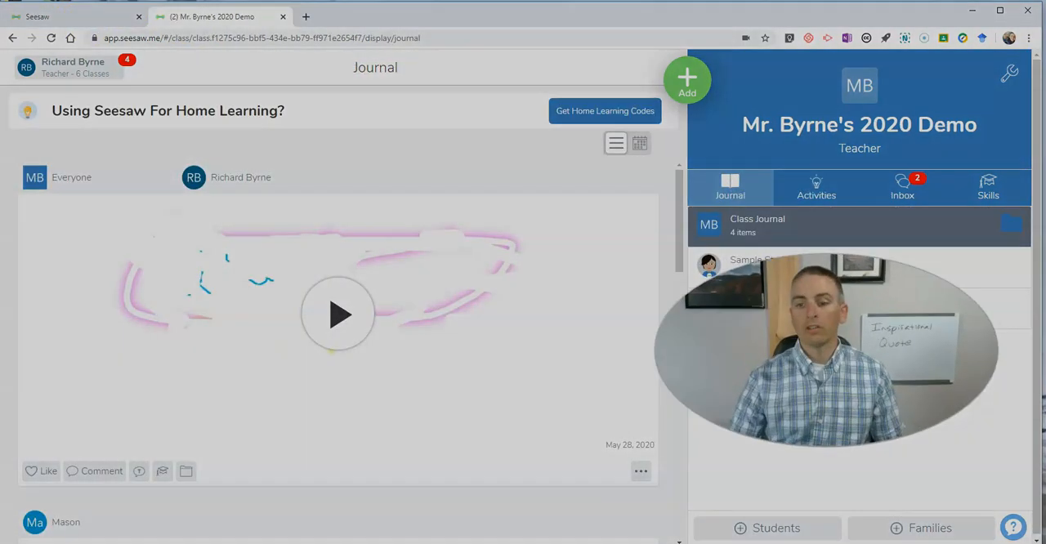
click(338, 314)
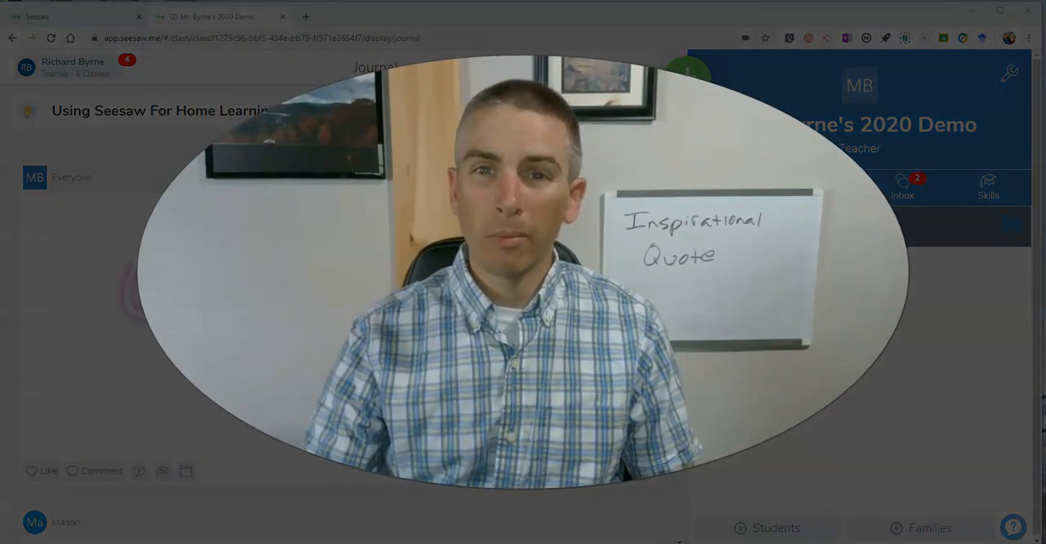